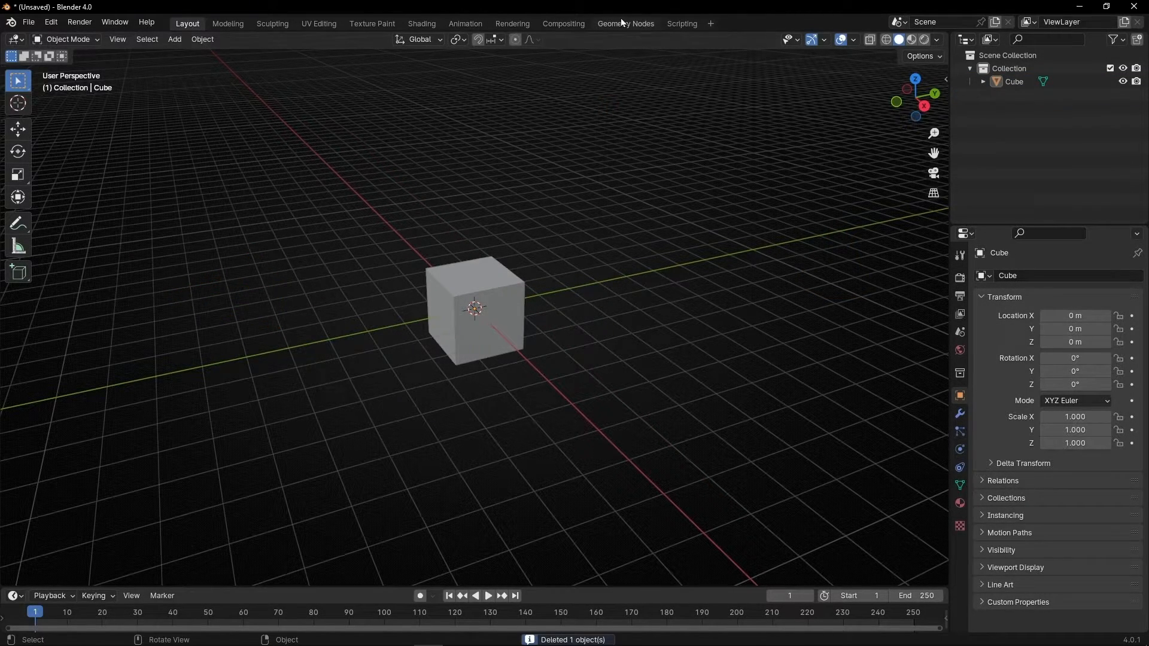
Step: Work in the Geometry Nodes workspace with the Spreadsheet area closed and a new node tree on the cube
{"action": "left_click", "coordinate": [624, 23]}
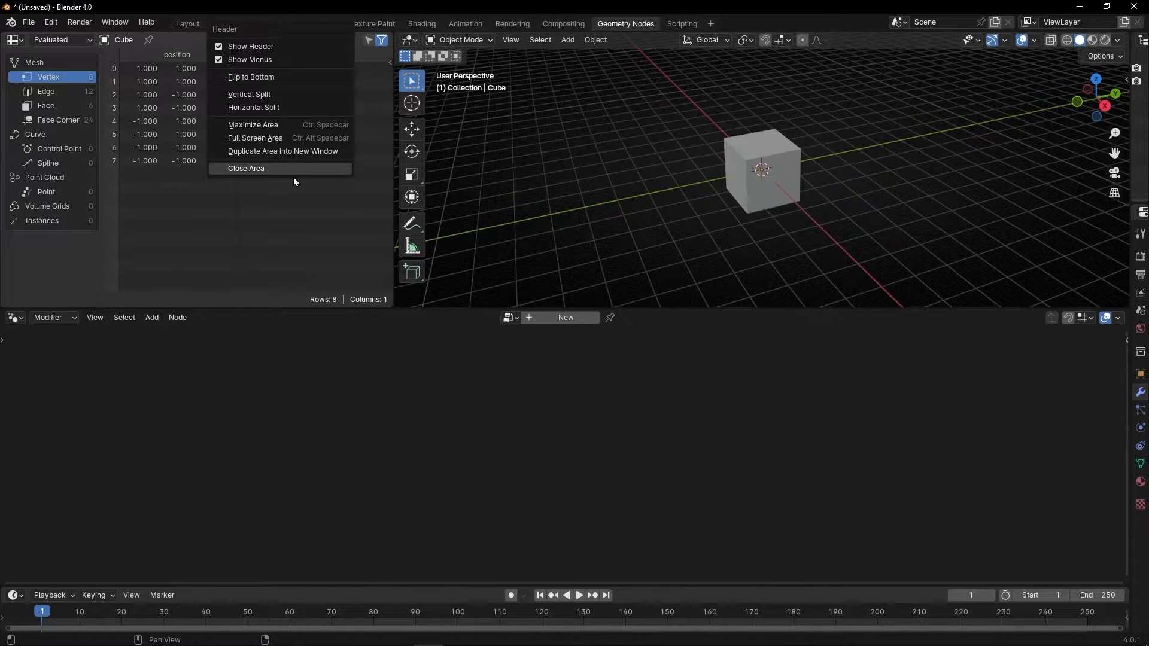
{"action": "left_click", "coordinate": [246, 169]}
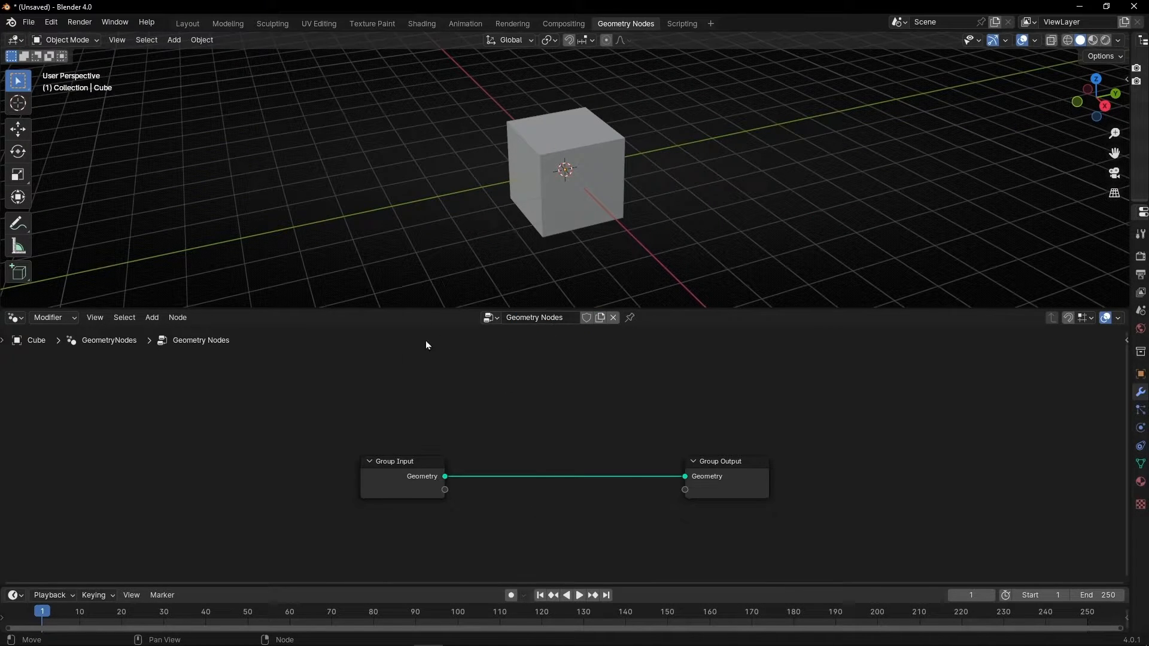
Step: Add a Monkey (Suzanne) mesh to the scene for the Object Info node to reference
{"action": "left_click", "coordinate": [173, 39]}
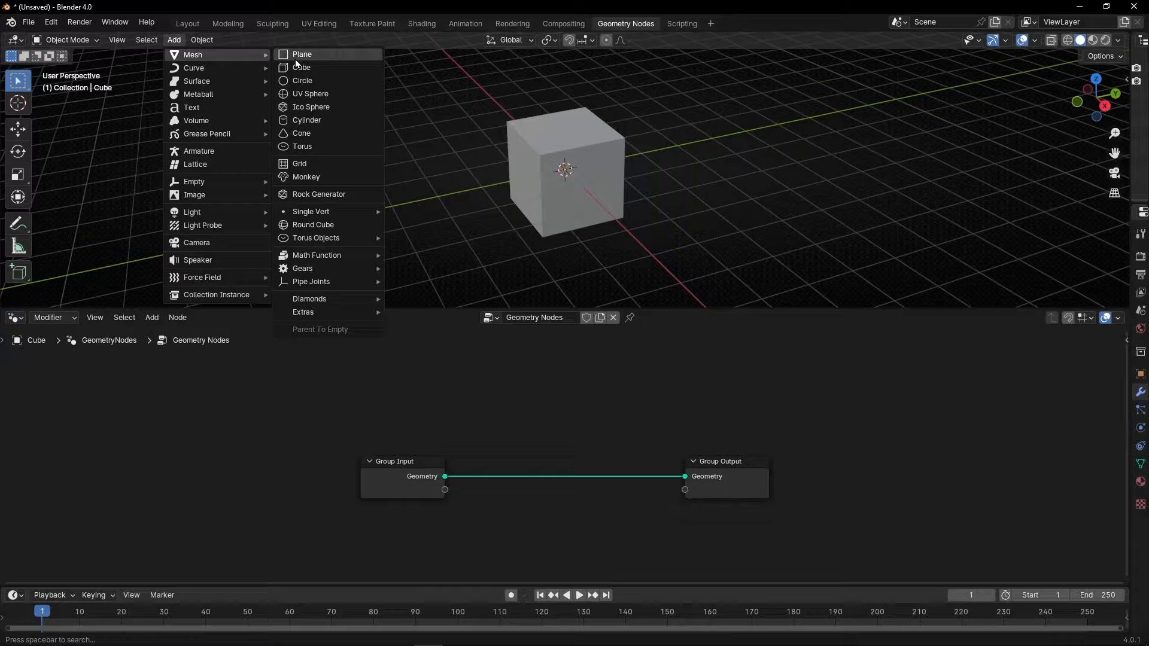
{"action": "left_click", "coordinate": [305, 177]}
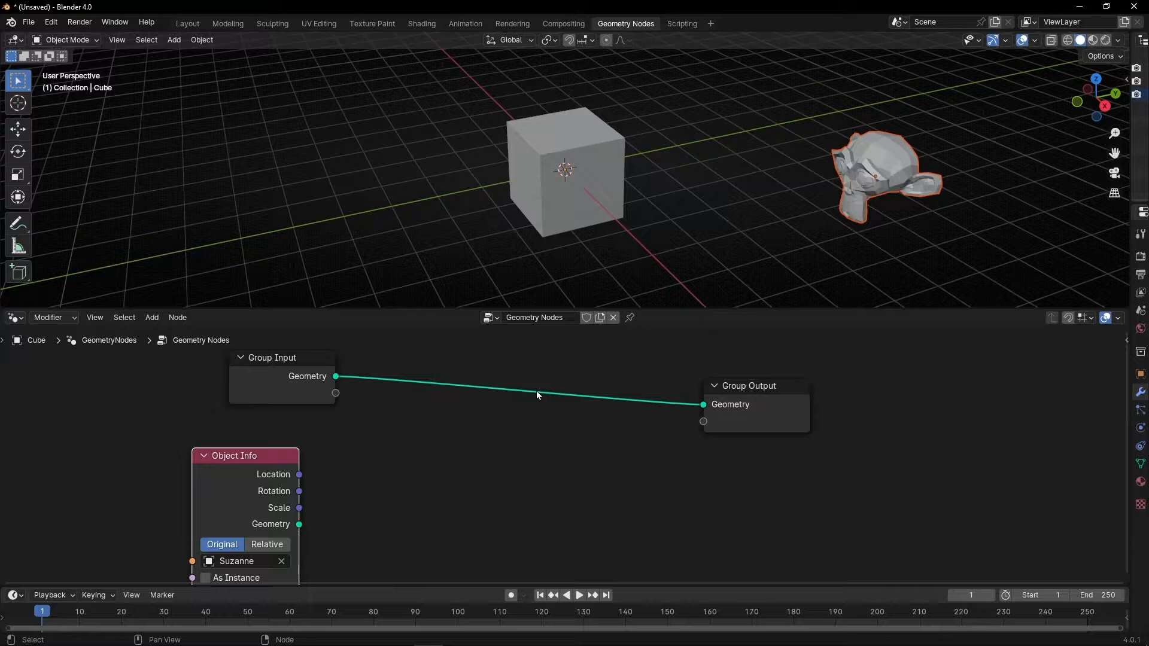
Step: Insert a Set Position node onto the Geometry link between Group Input and Group Output
{"action": "type", "text": "set"}
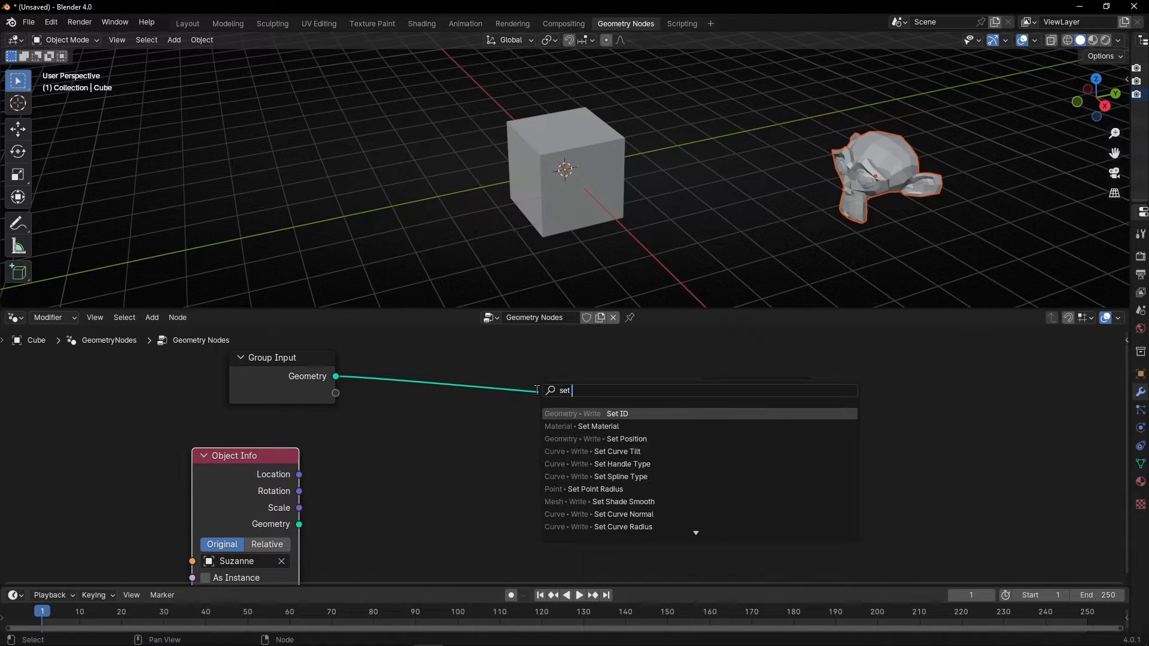
{"action": "left_click", "coordinate": [595, 438]}
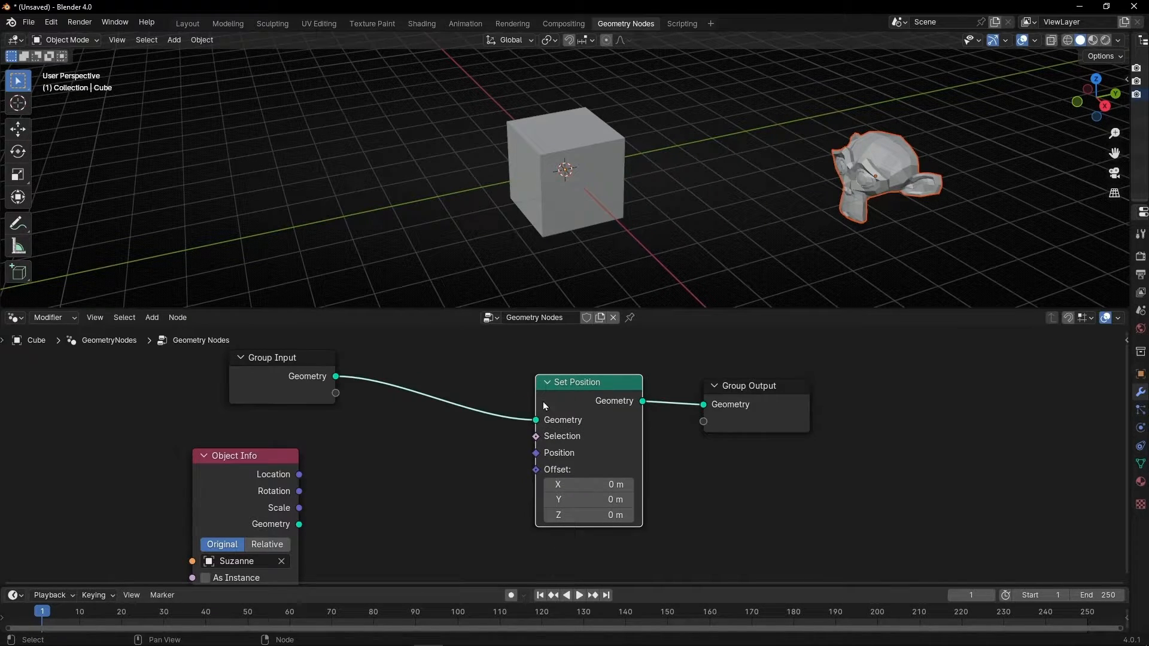
{"action": "left_click_drag", "start_coordinate": [572, 499], "coordinate": [594, 499]}
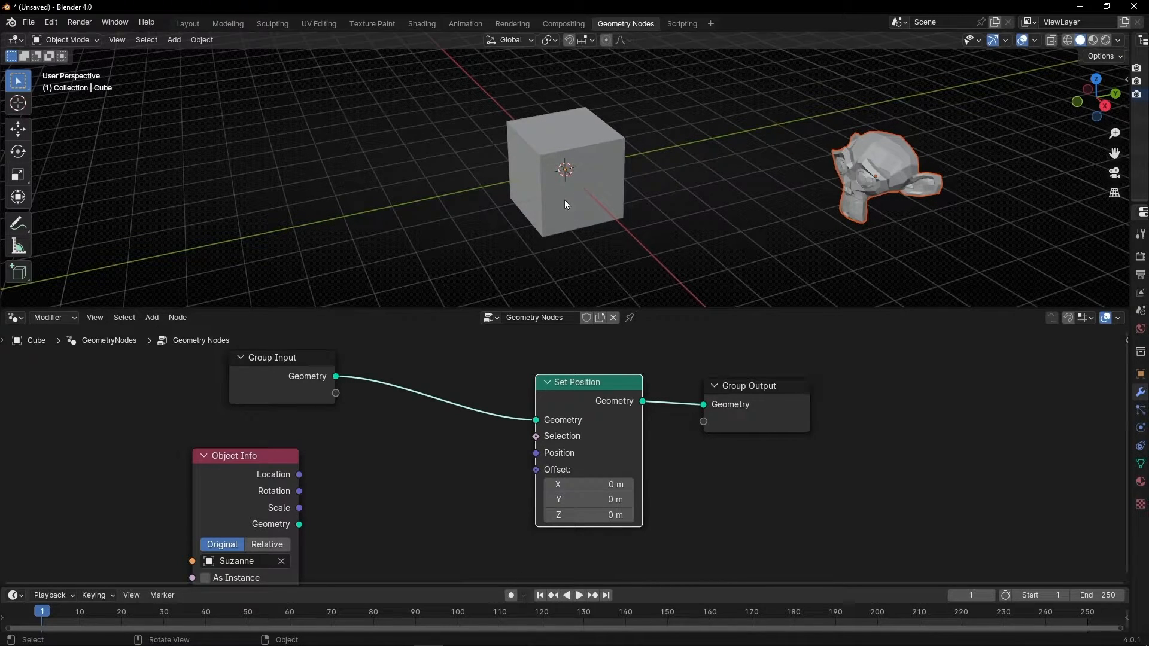
{"action": "mouse_move", "coordinate": [865, 175]}
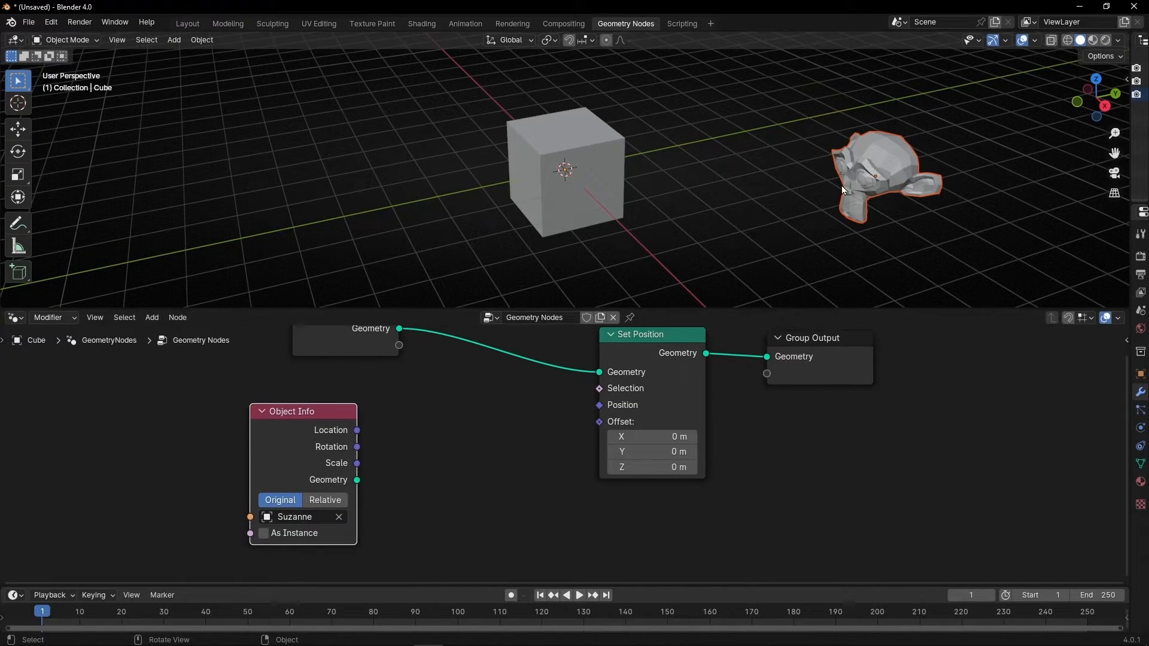
Step: Drive the Set Position offset with Suzanne's Location from Object Info and move to test
{"action": "left_click_drag", "start_coordinate": [357, 429], "coordinate": [583, 421]}
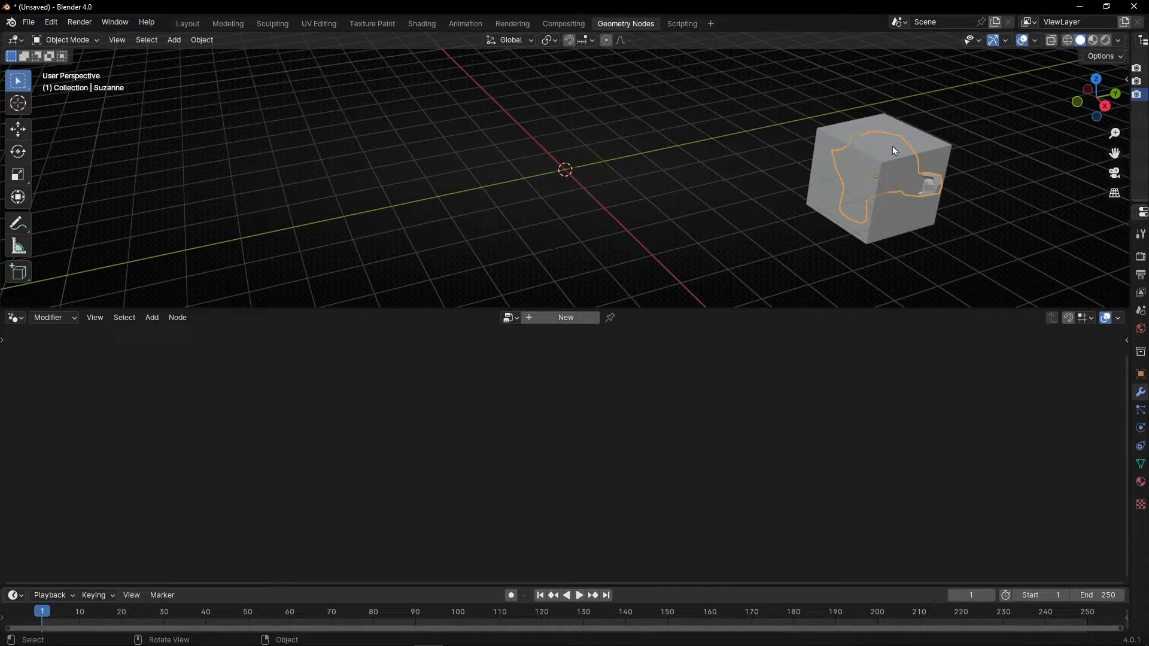
{"action": "key", "text": "g"}
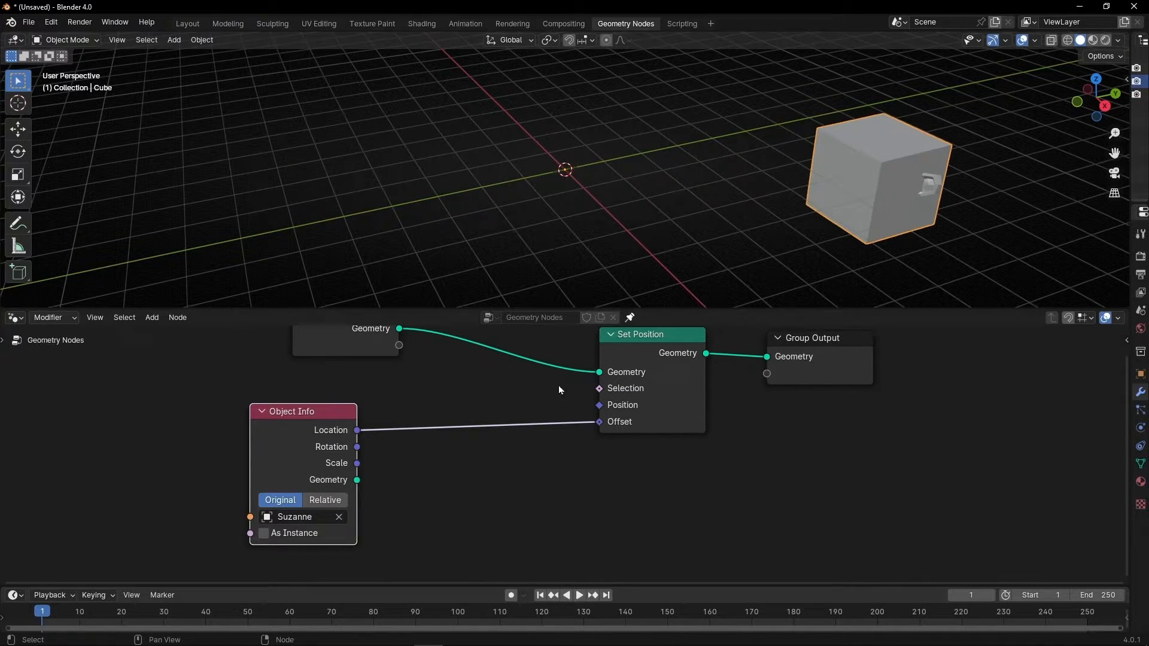
{"action": "mouse_move", "coordinate": [559, 414]}
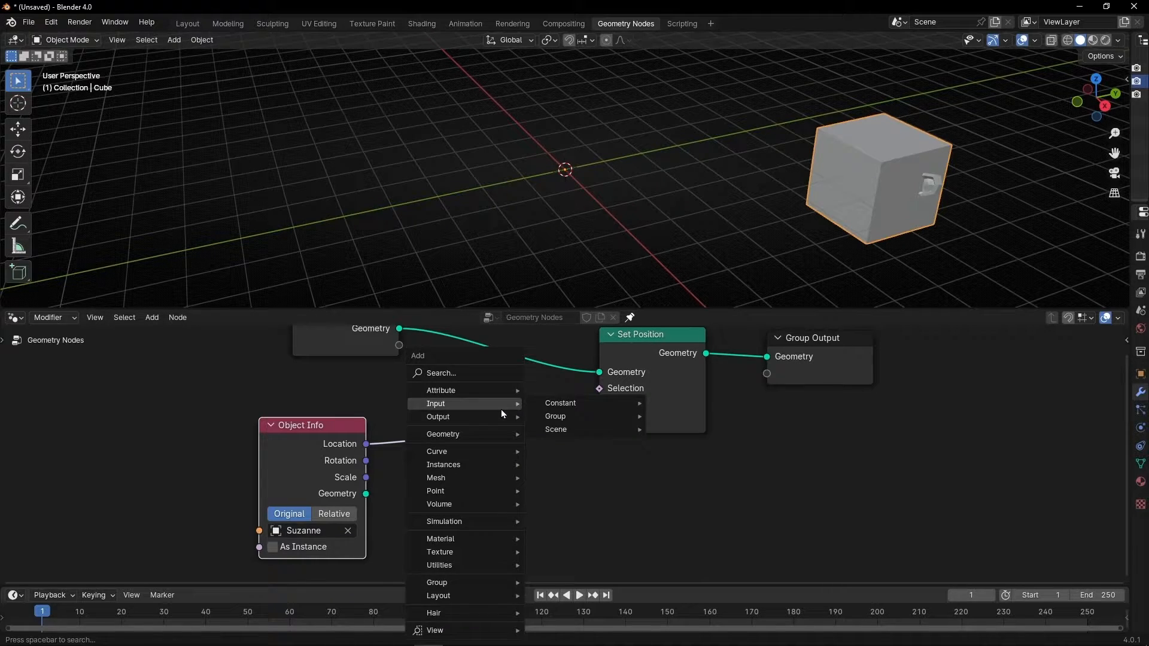
Step: Add a Mix Vector node carrying Suzanne's Location through input A to the offset
{"action": "type", "text": "mix vec"}
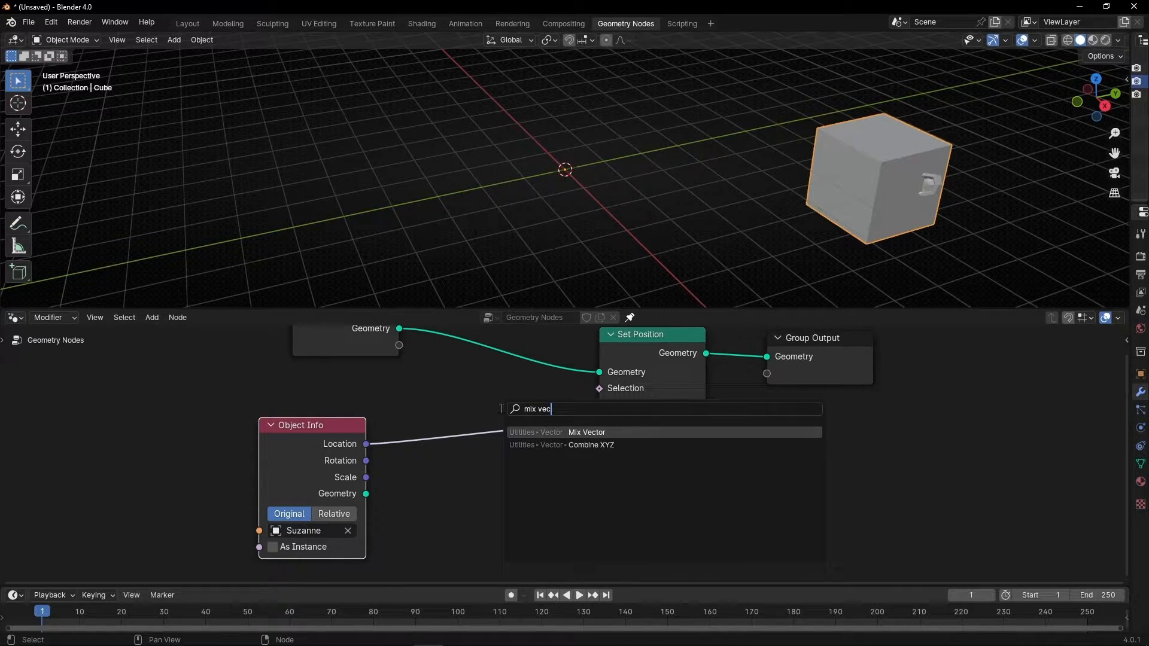
{"action": "left_click", "coordinate": [586, 432]}
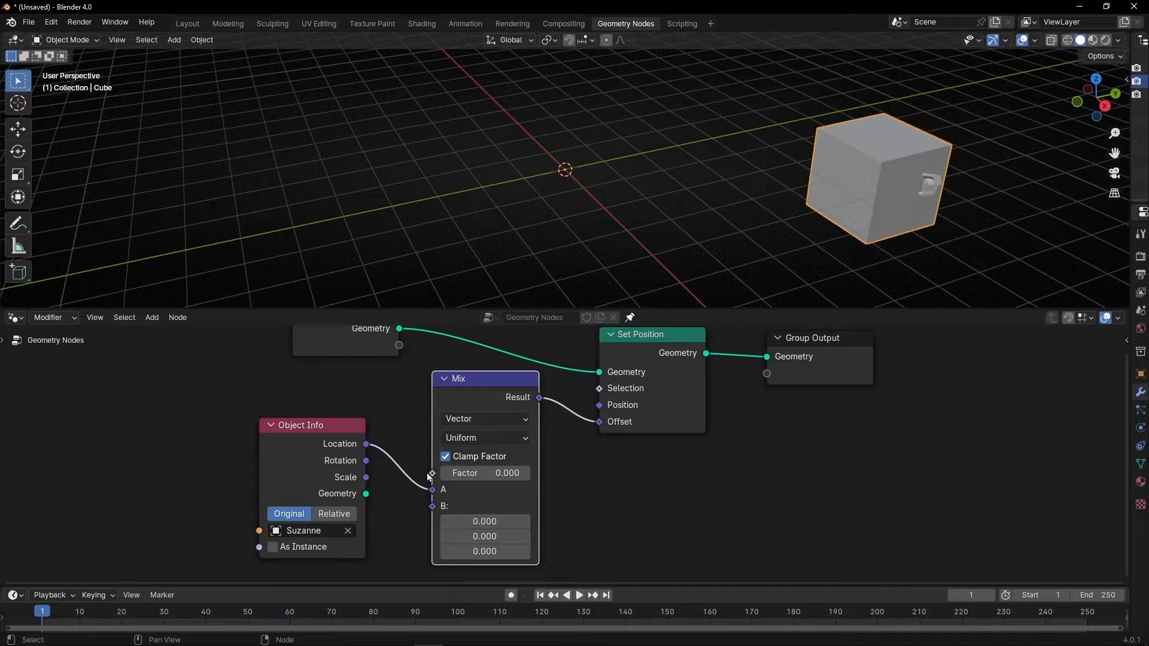
{"action": "mouse_move", "coordinate": [473, 488]}
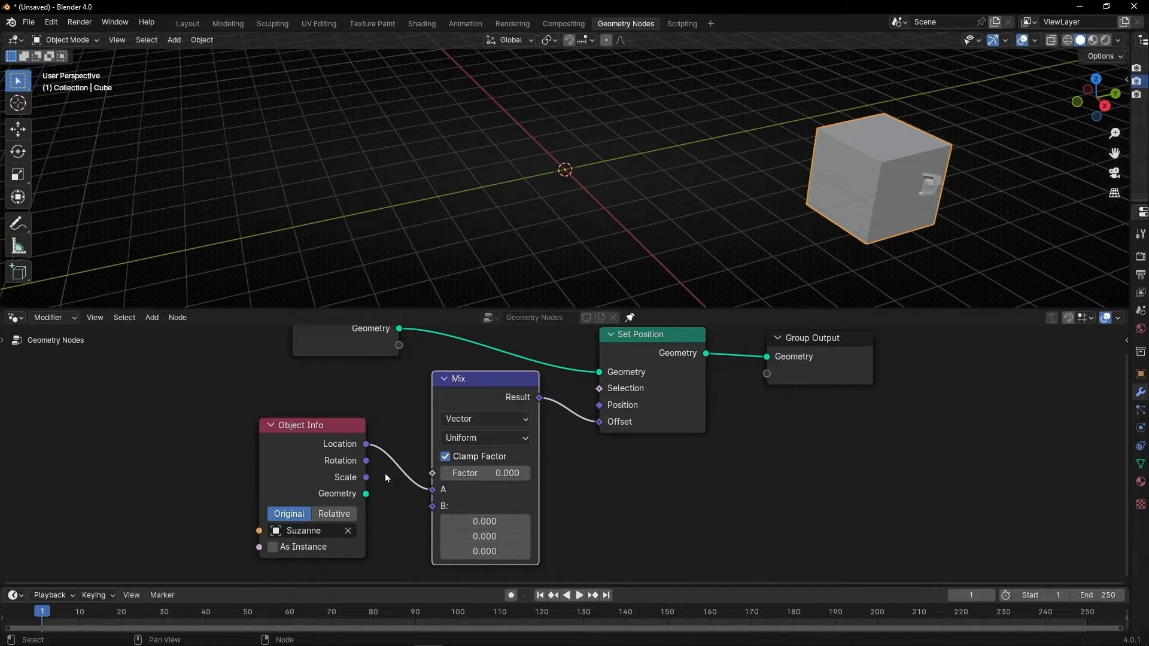
Step: Test the Mix factor up to 1, move Suzanne left, and settle the factor at 0.702
{"action": "left_click_drag", "start_coordinate": [485, 473], "coordinate": [507, 473]}
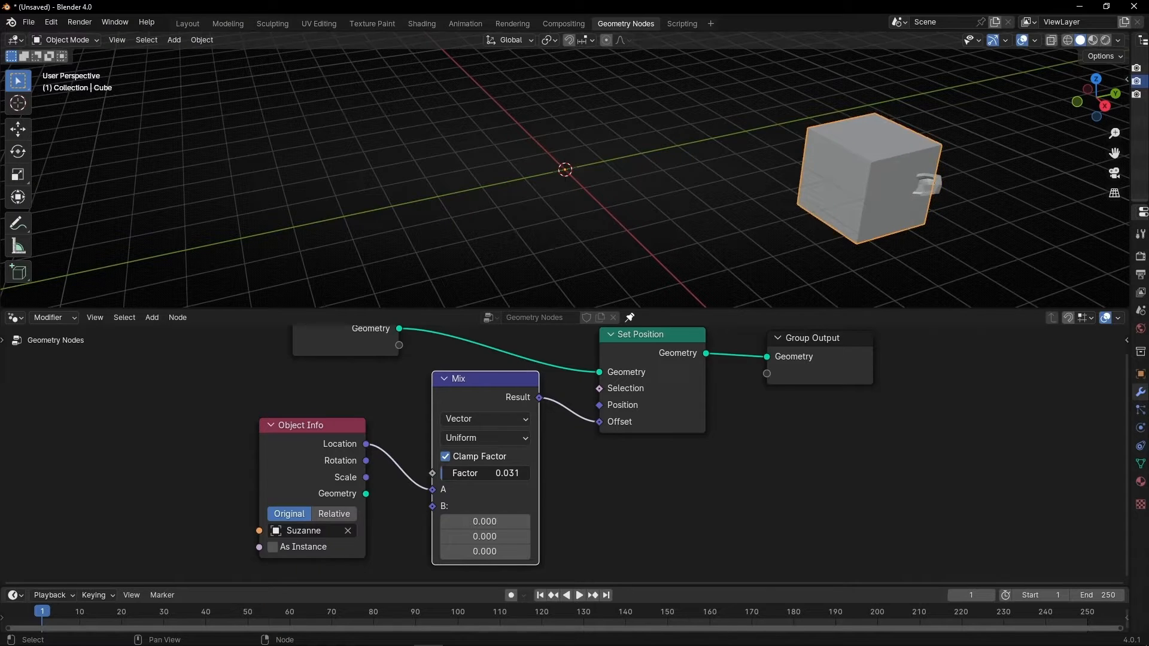
{"action": "left_click_drag", "start_coordinate": [483, 473], "coordinate": [504, 472]}
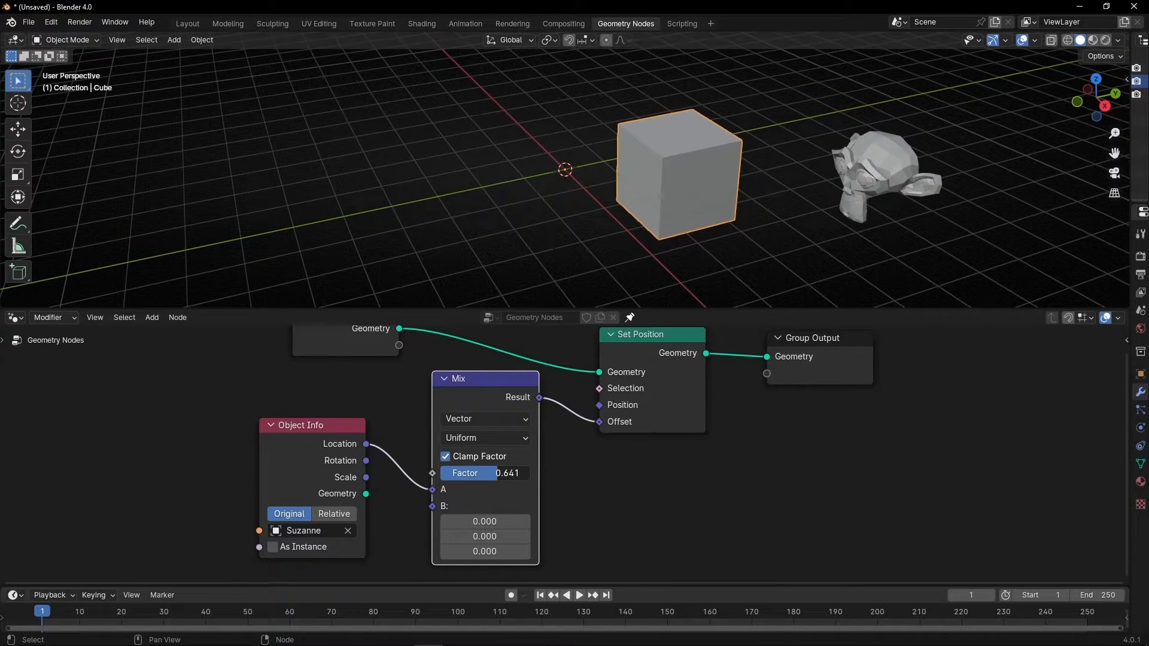
{"action": "left_click_drag", "start_coordinate": [483, 473], "coordinate": [528, 473]}
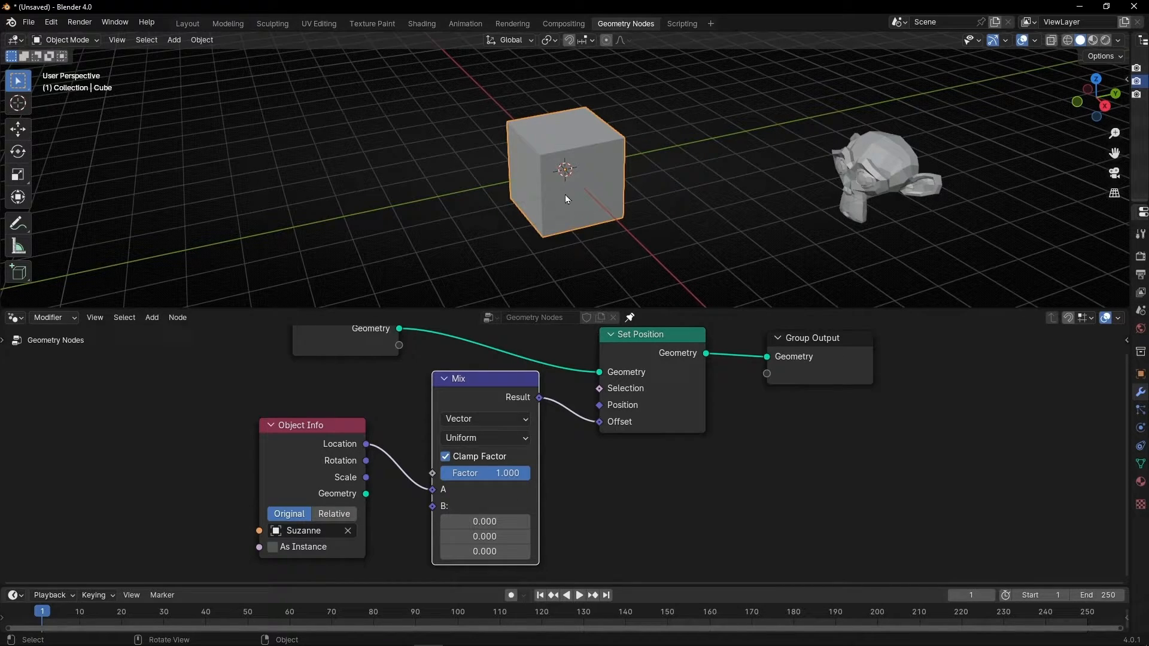
{"action": "scroll", "scroll_direction": "down", "scroll_amount": 3}
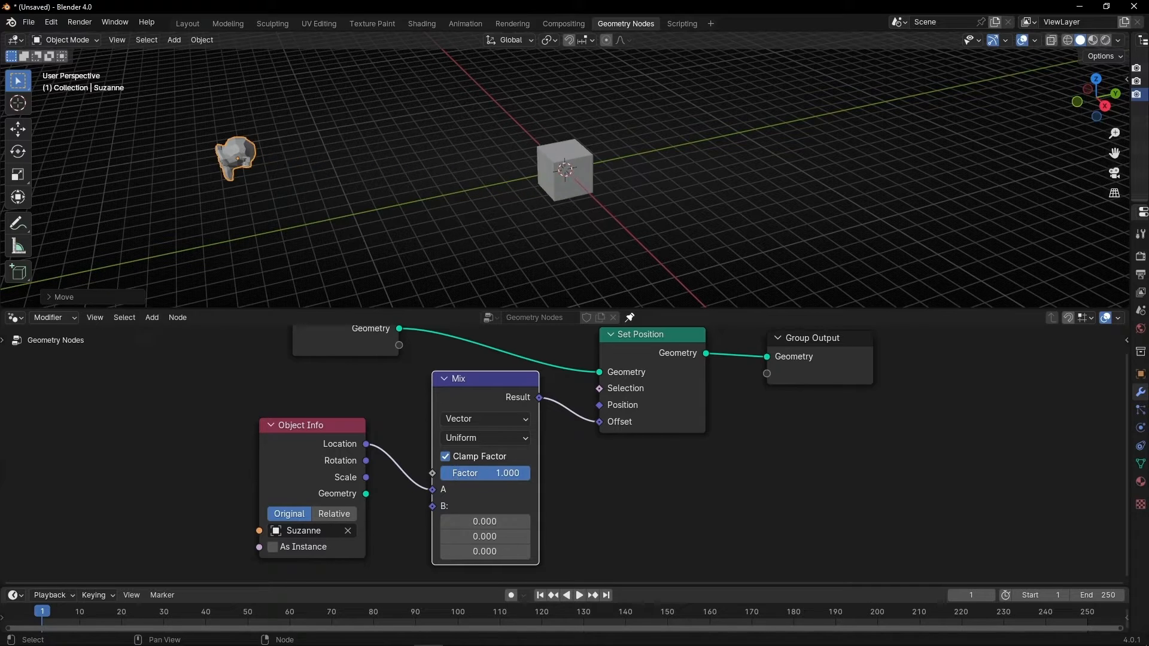
{"action": "left_click_drag", "start_coordinate": [505, 473], "coordinate": [483, 473]}
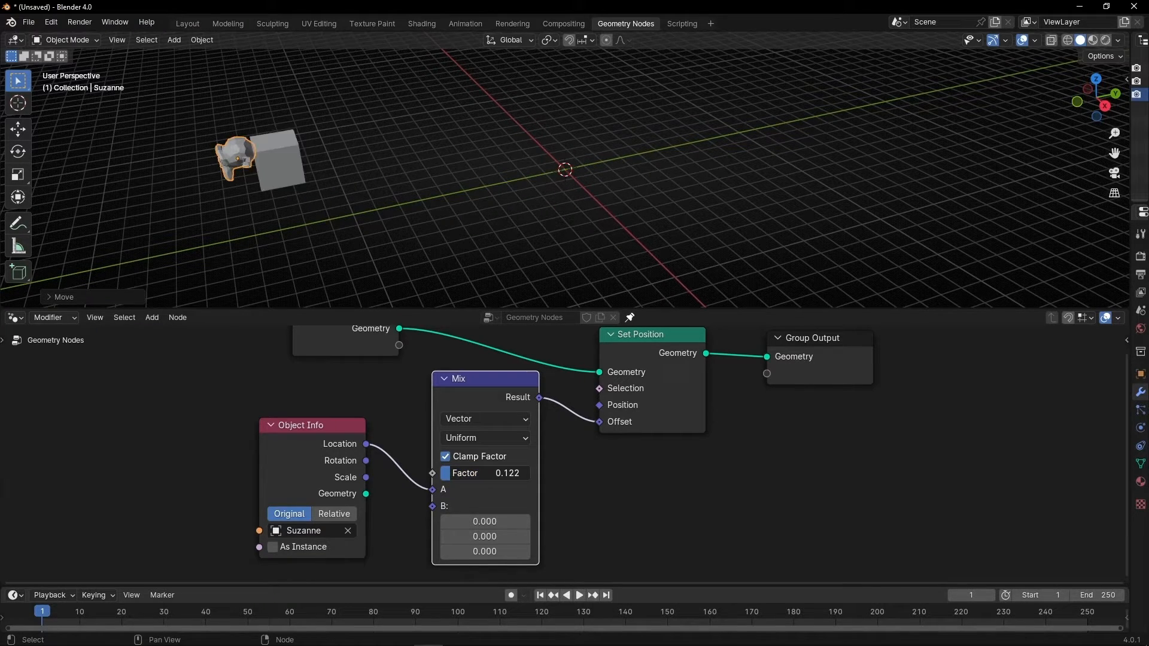
{"action": "left_click_drag", "start_coordinate": [484, 473], "coordinate": [528, 472]}
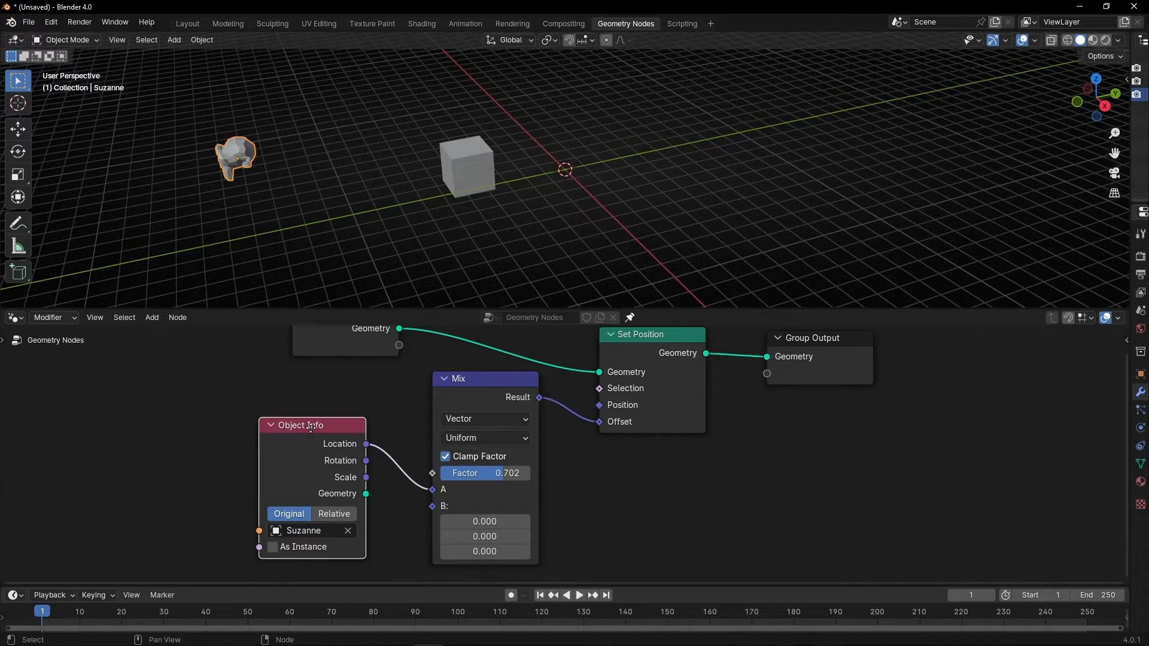
Step: Add a Cone feeding Mix input B via a second Object Info and keyframe the factor at 0
{"action": "left_click", "coordinate": [174, 40]}
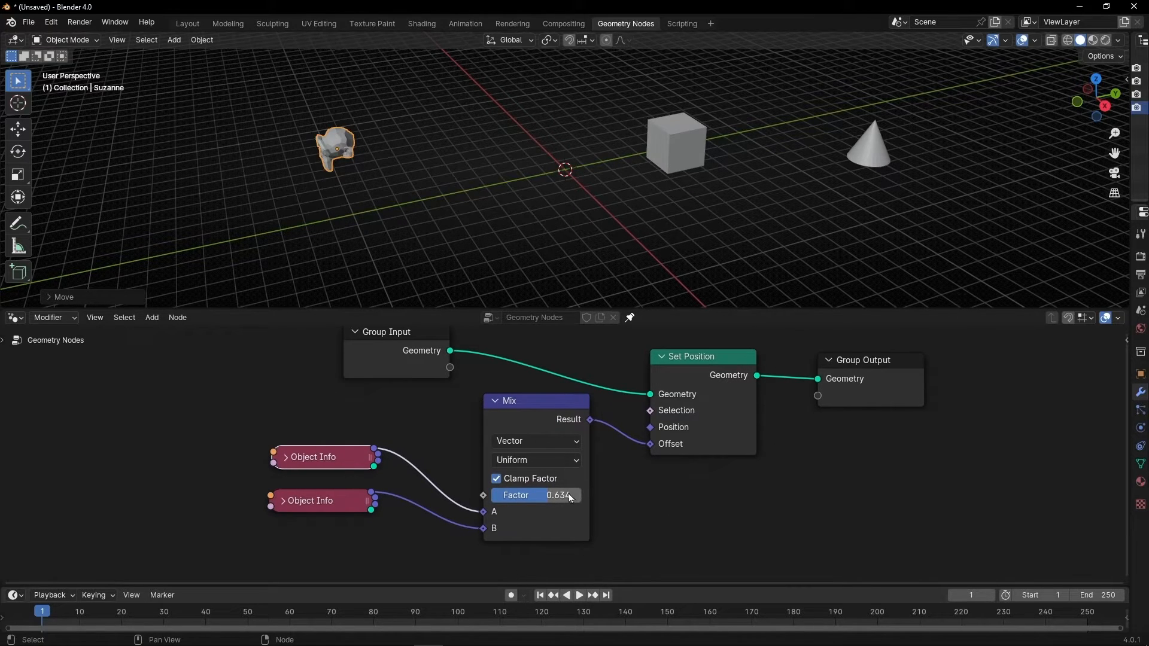
{"action": "right_click", "coordinate": [542, 494]}
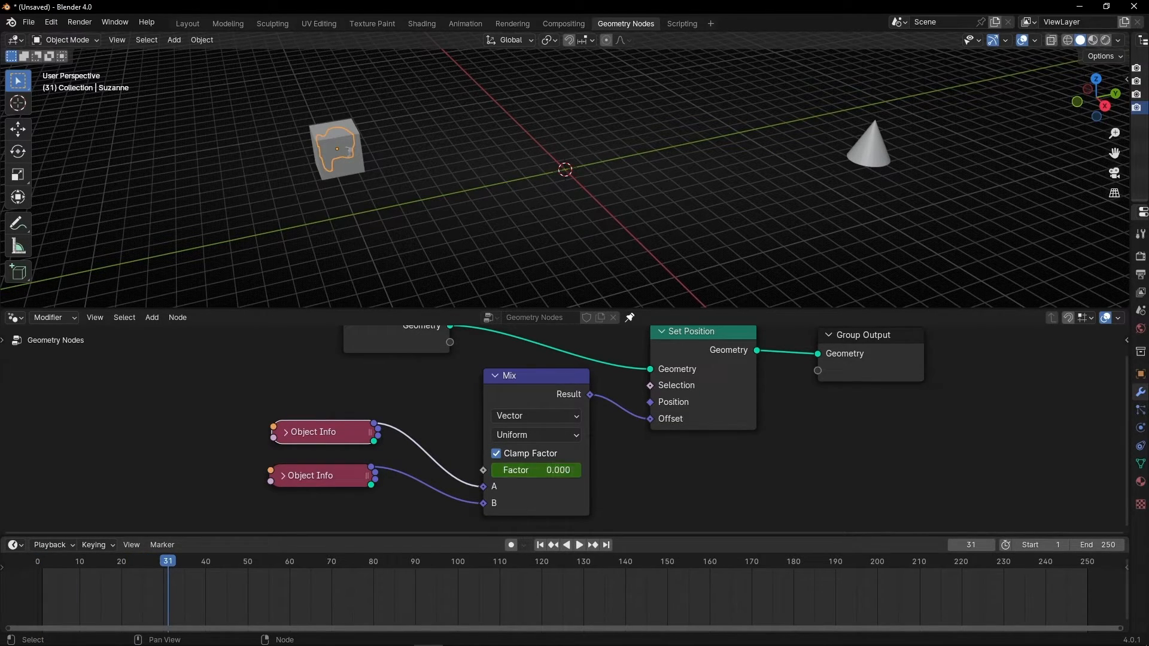
Step: Keyframe the factor at 1 on frame 31, set end frame 35, and play the animation
{"action": "right_click", "coordinate": [536, 469]}
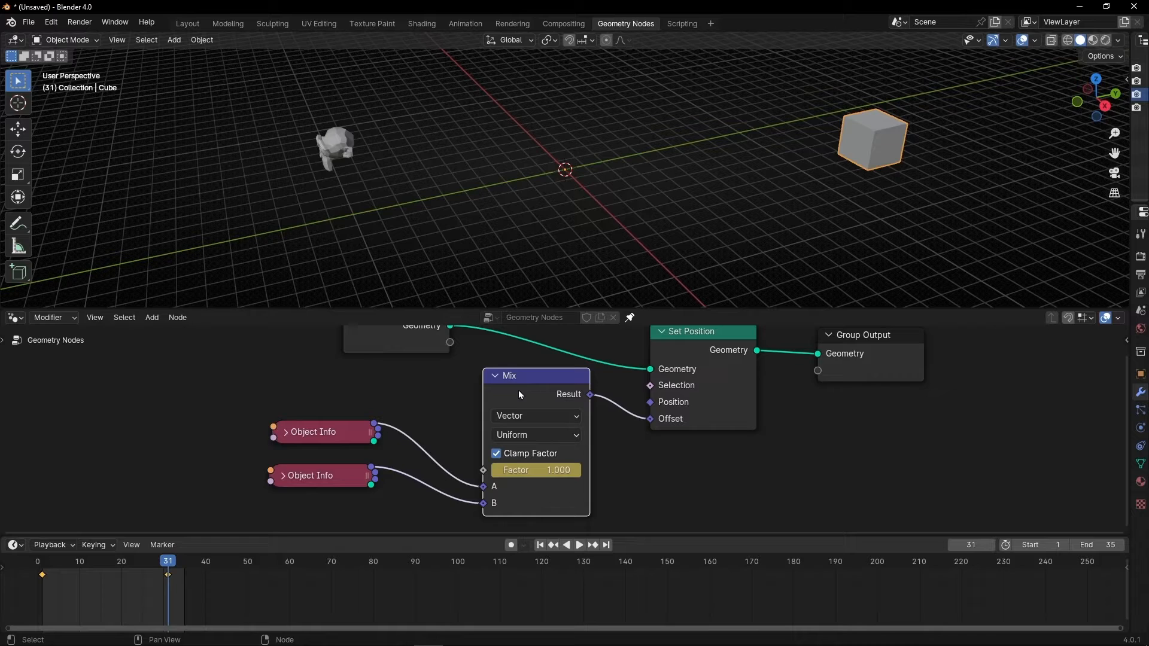
{"action": "mouse_move", "coordinate": [360, 575]}
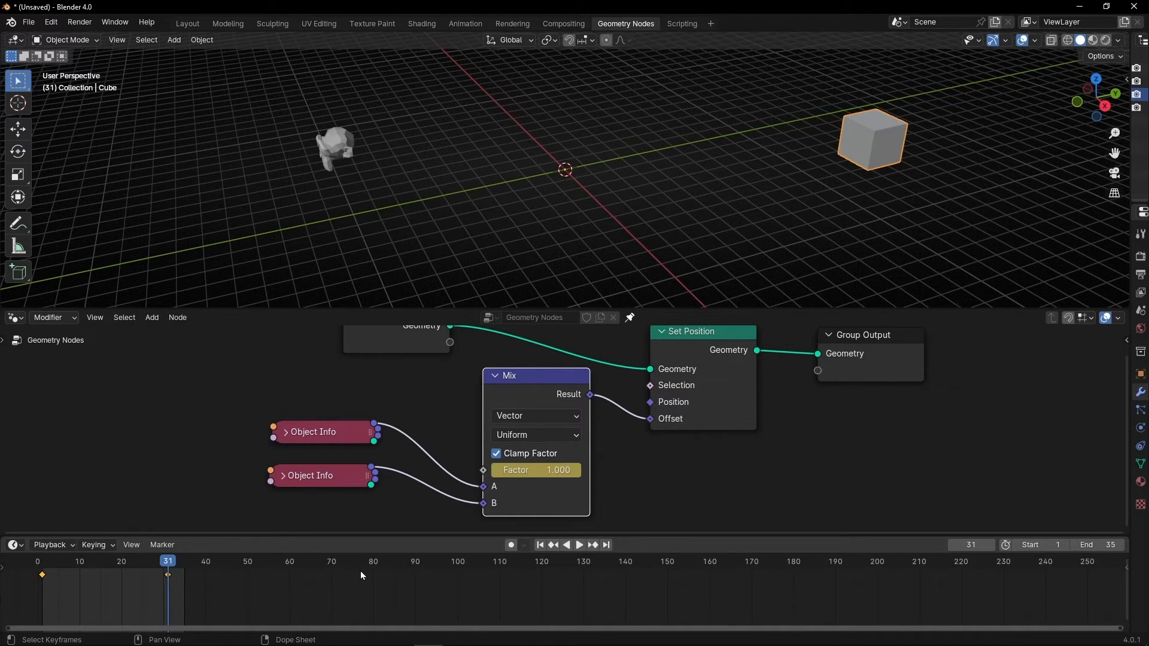
{"action": "left_click", "coordinate": [577, 544]}
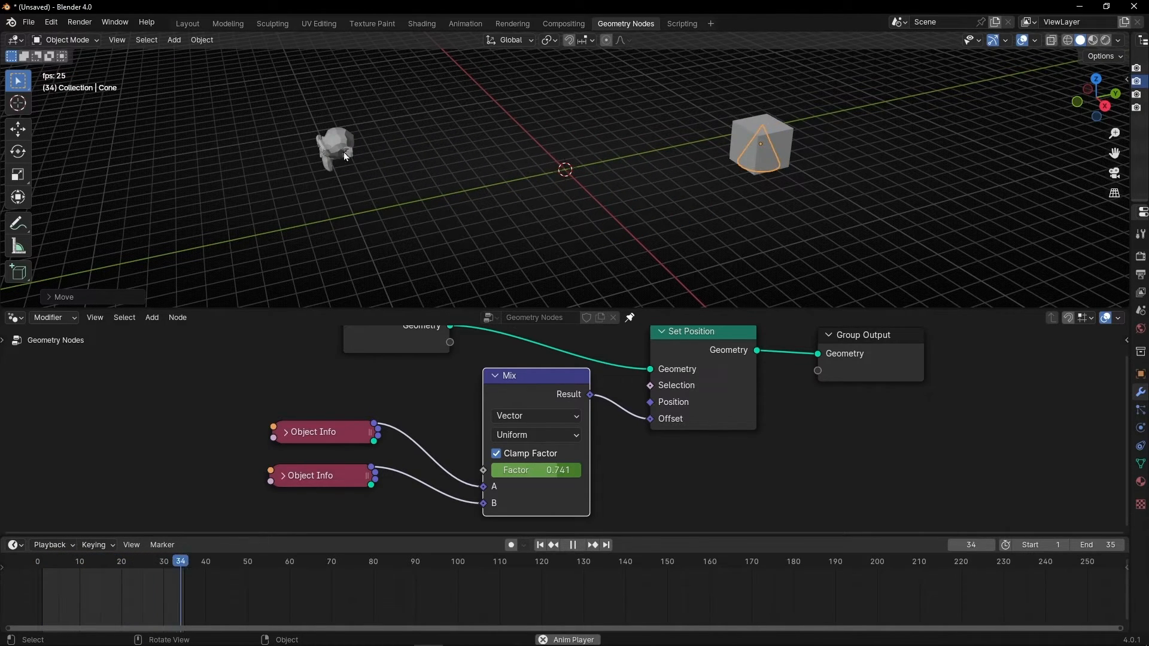
Step: Stop playback and move the cone to a new spot beside the cube
{"action": "left_click", "coordinate": [87, 561]}
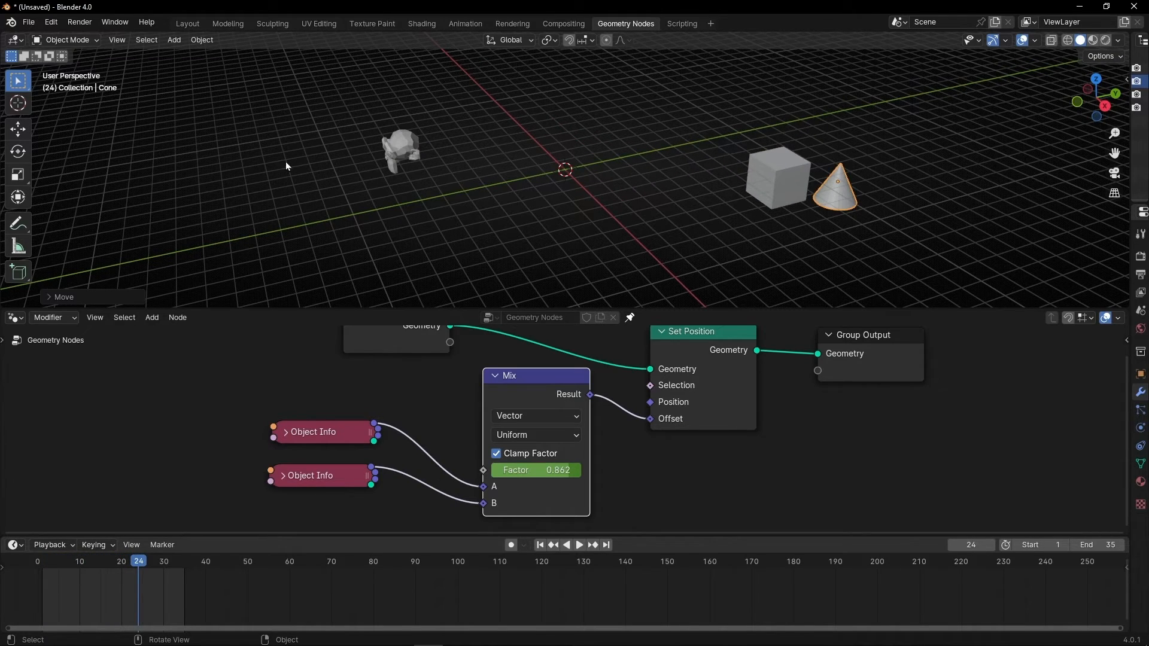
Step: Add a Plain Axes empty at the origin as Mix input A's object and replay the animation
{"action": "left_click", "coordinate": [174, 39]}
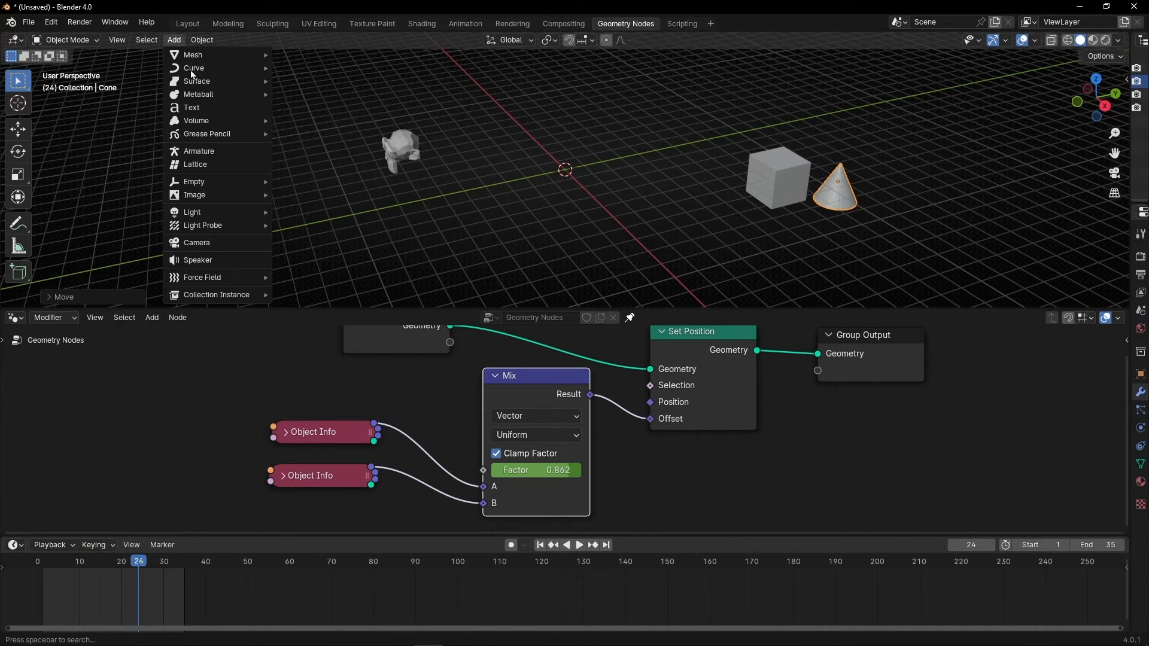
{"action": "mouse_move", "coordinate": [193, 181]}
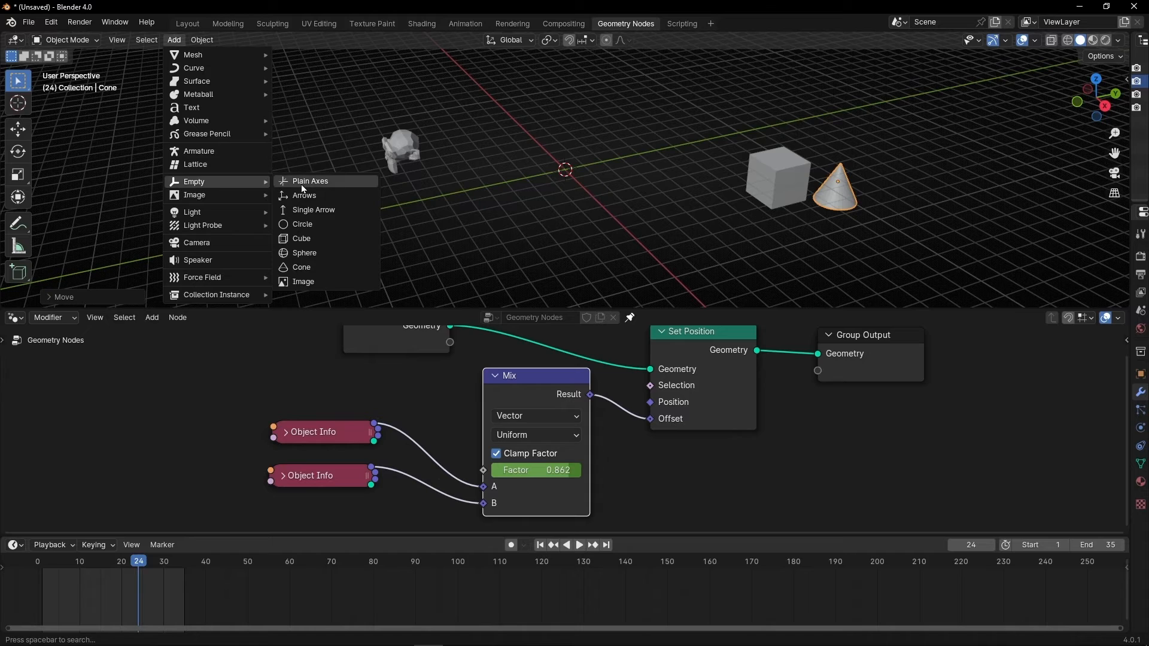
{"action": "left_click", "coordinate": [310, 180]}
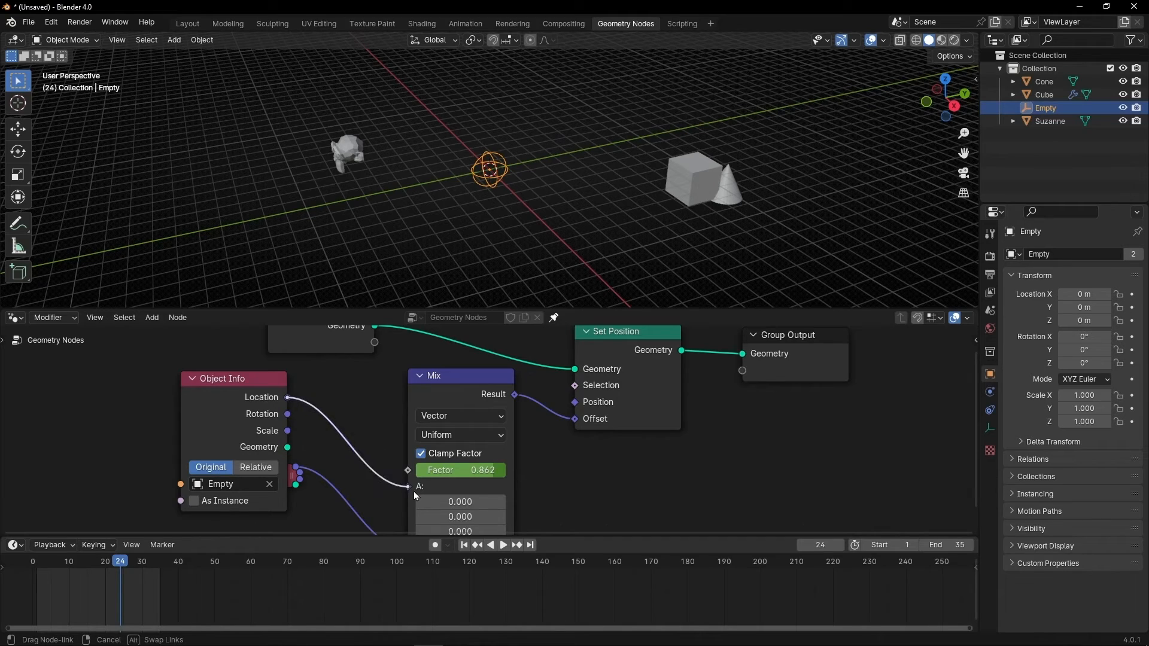
{"action": "left_click", "coordinate": [503, 546]}
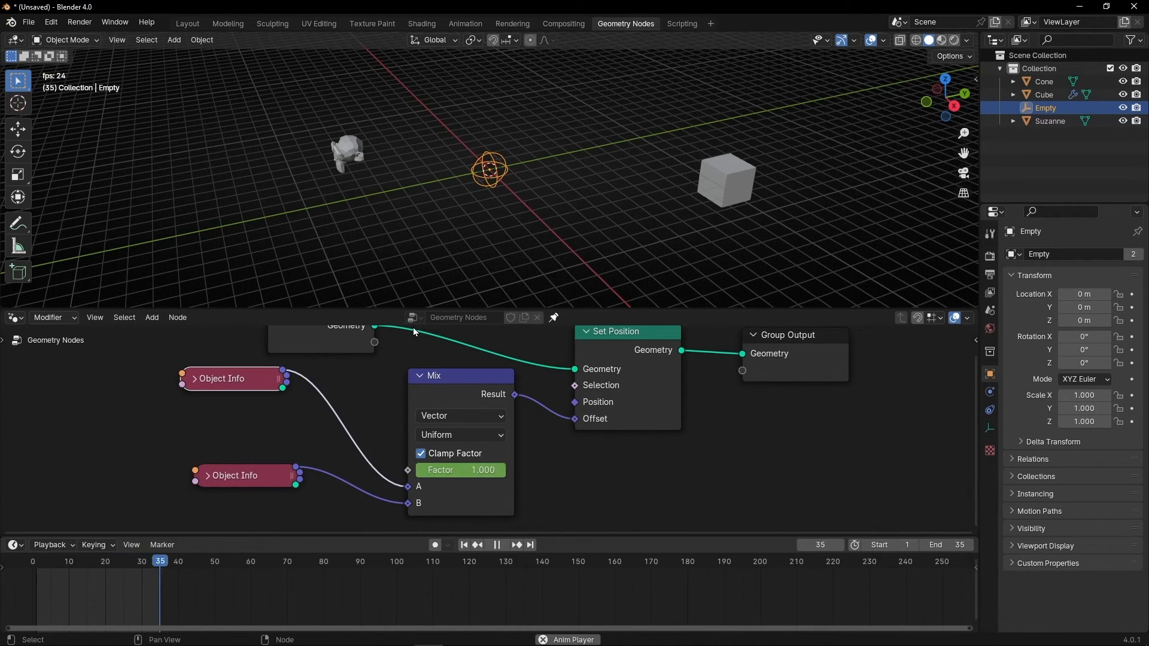